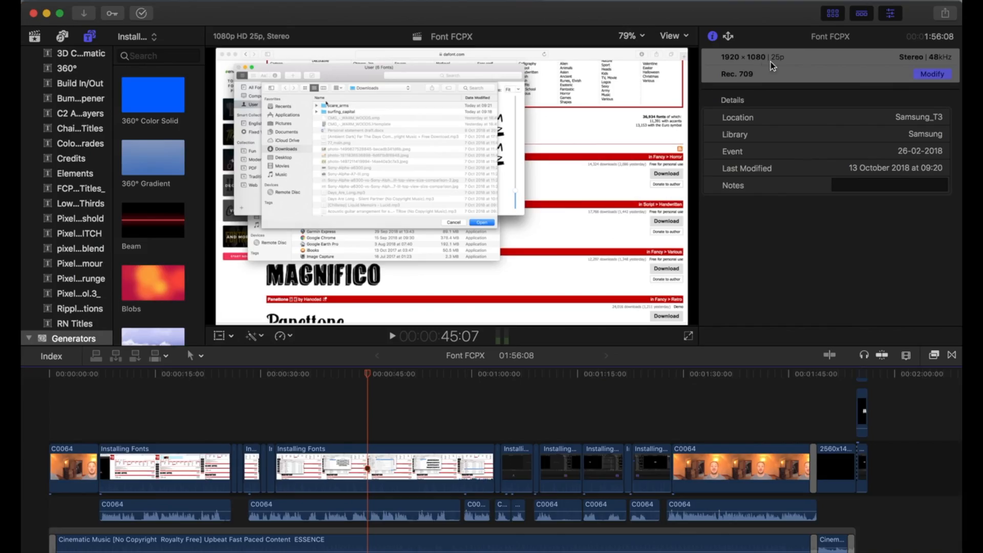
Check the 1080p project settings, then view the first C0064 clip's Info showing 3840×2160 Rec. 2020 HLG
left_click(932, 74)
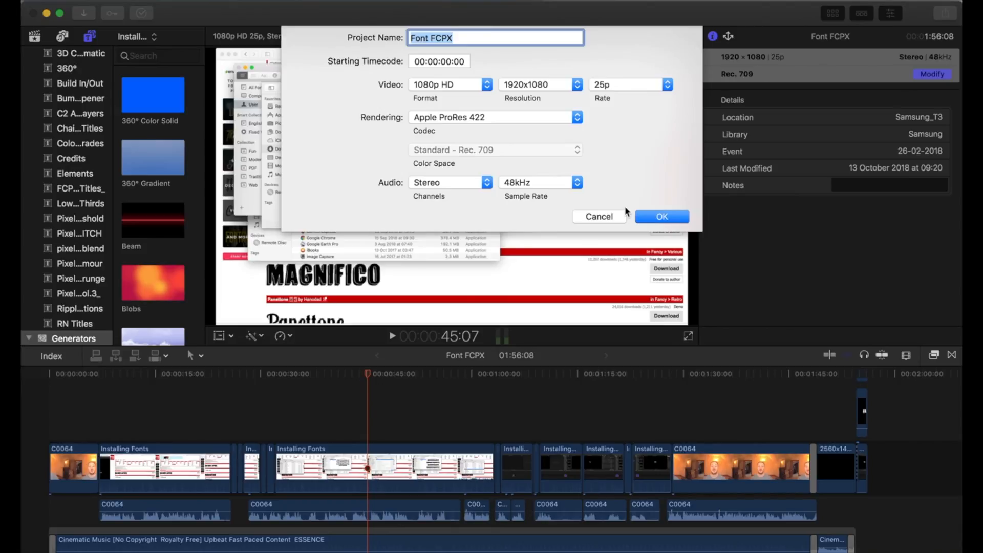
left_click(661, 216)
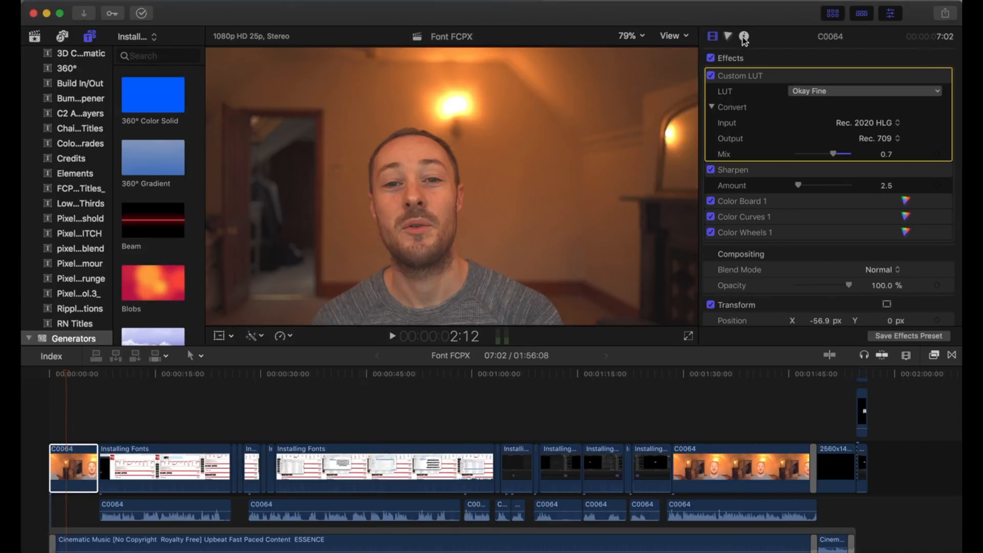
left_click(743, 36)
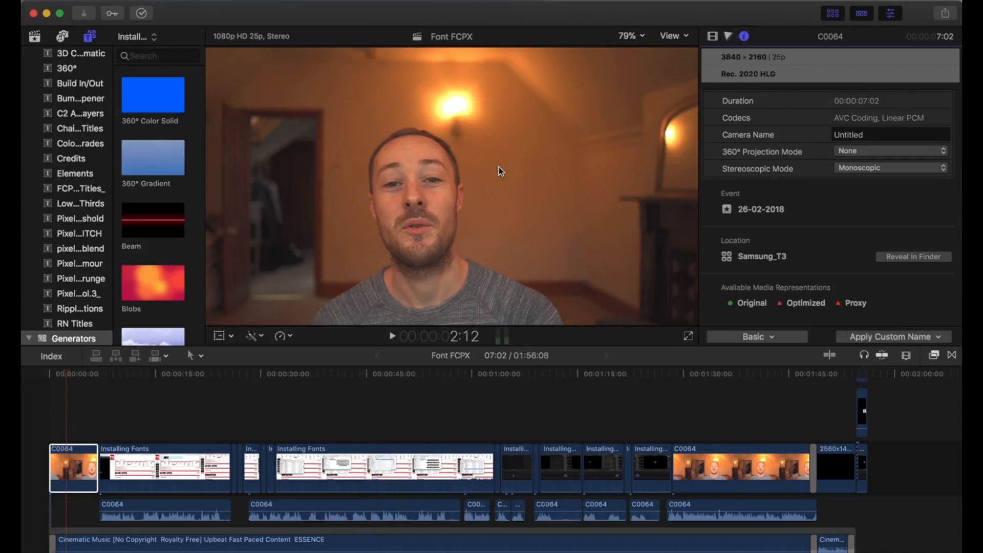
left_click(166, 467)
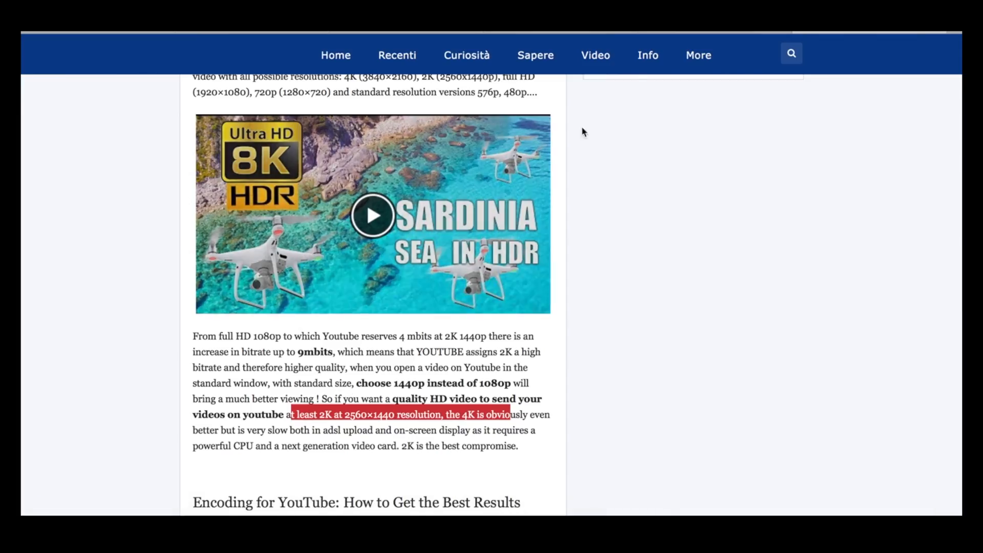
Scroll the browser article to the passage recommending 1440p over 1080p and its bitrate table
scroll("up", 3)
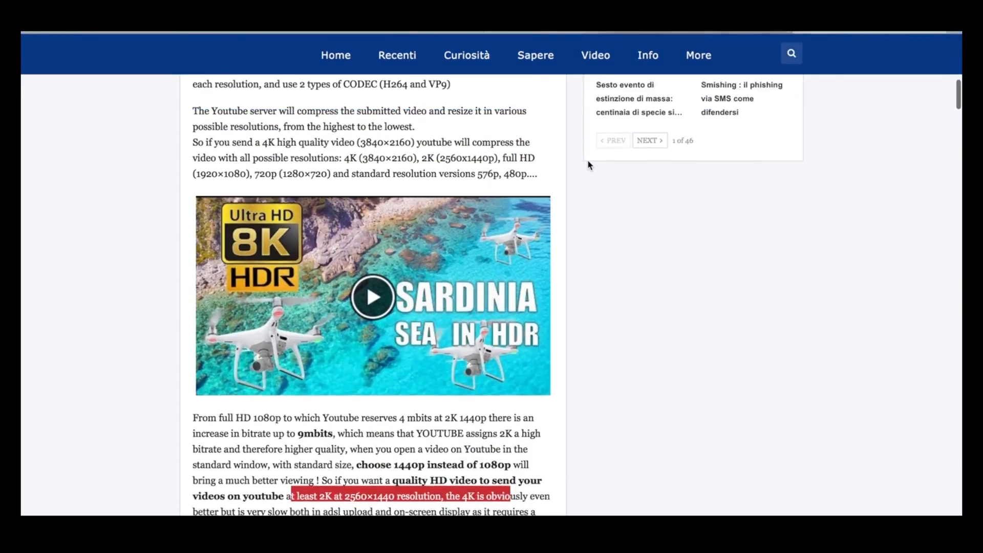
scroll("down", 3)
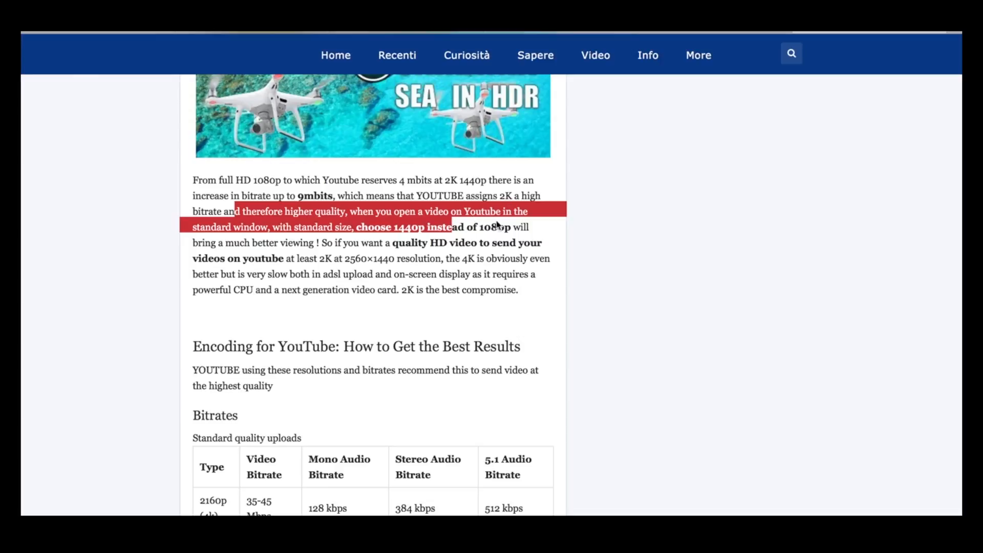
mouse_move(543, 165)
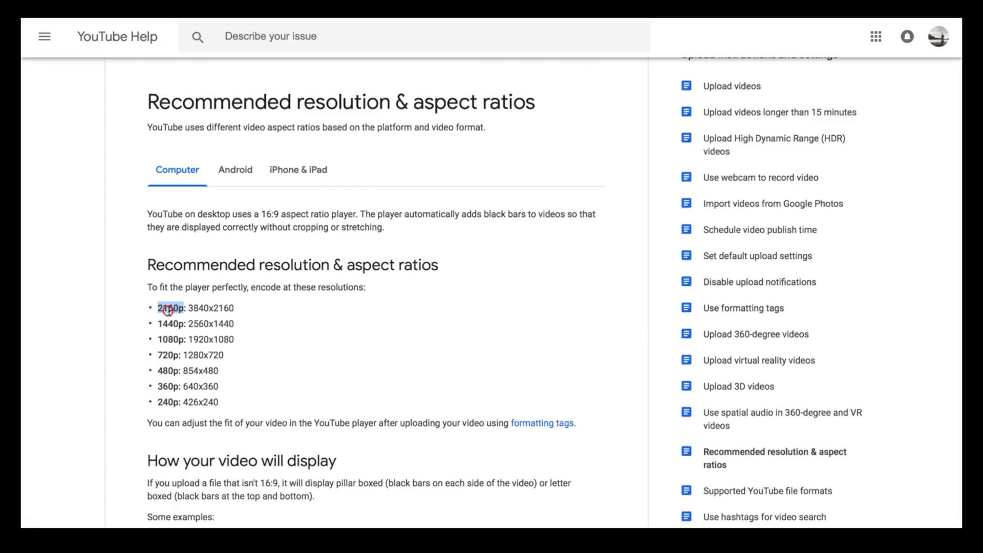
Highlight the 2160p and 1440p (2560x1440) entries in YouTube's recommended resolutions list
double_click(194, 324)
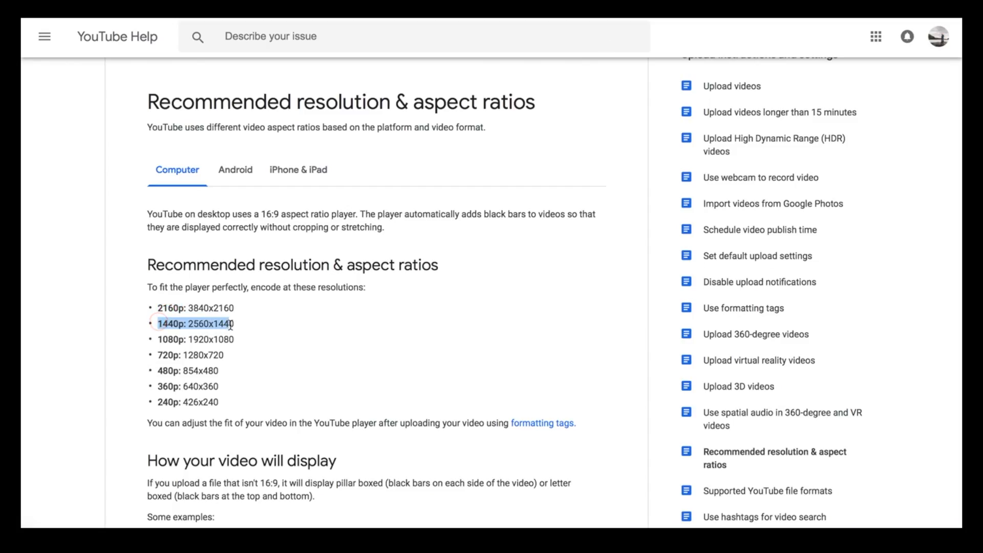
double_click(190, 307)
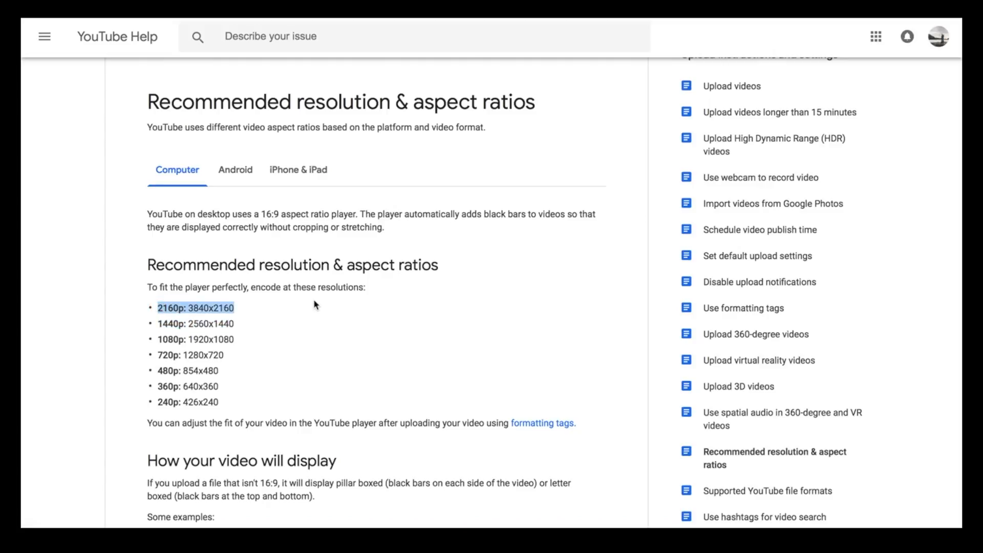
mouse_move(506, 360)
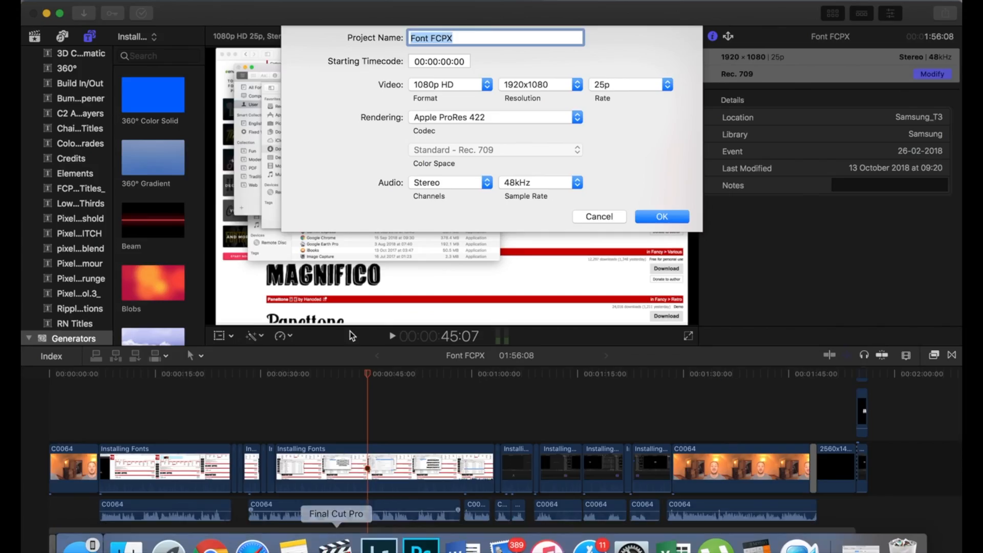
Set the project format to Custom with a 2560 × 1440 resolution and confirm
left_click(450, 84)
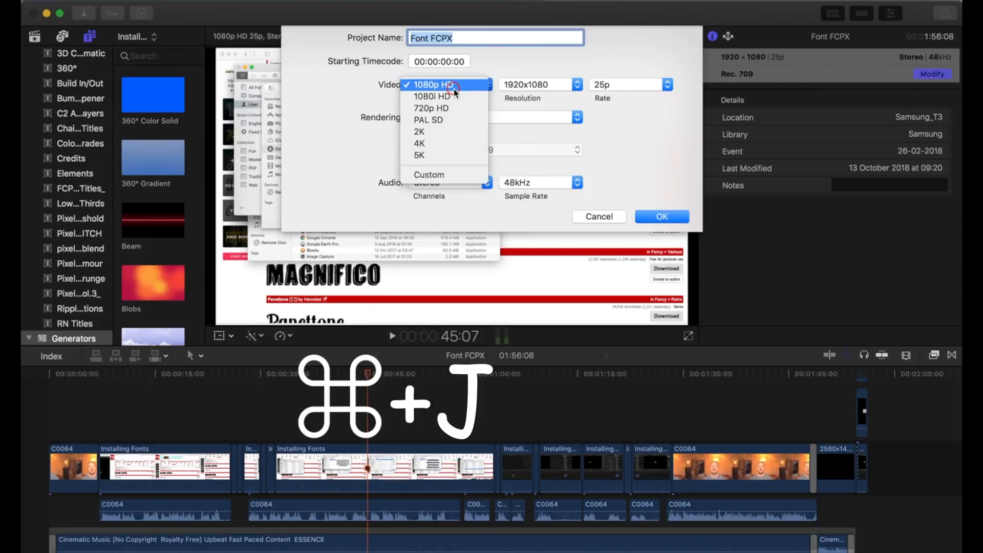
left_click(429, 174)
type("2")
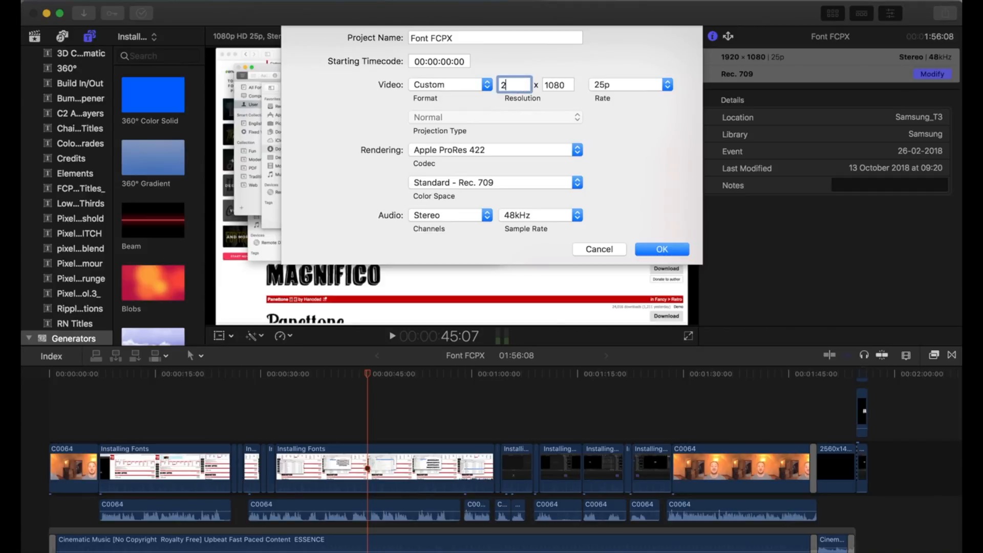
type("1440")
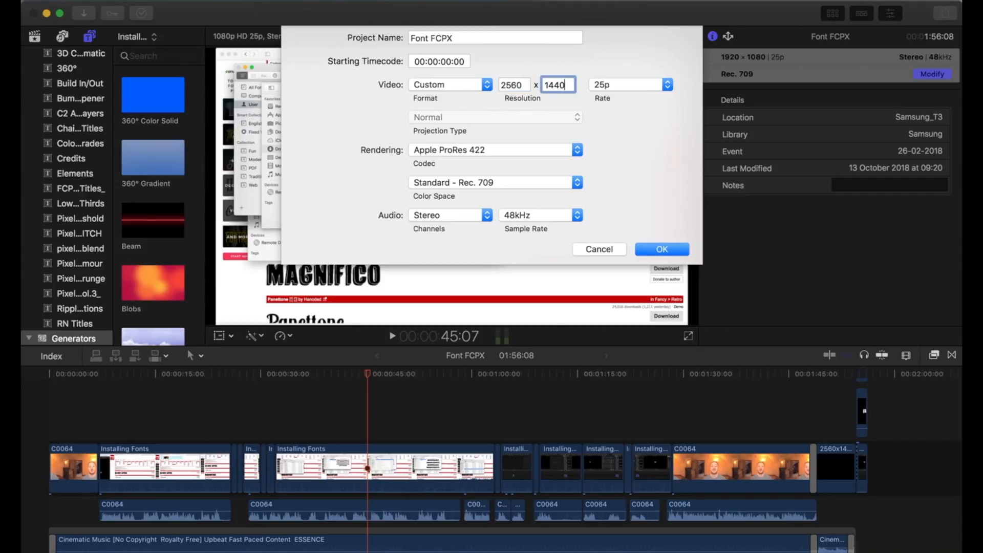
left_click(661, 249)
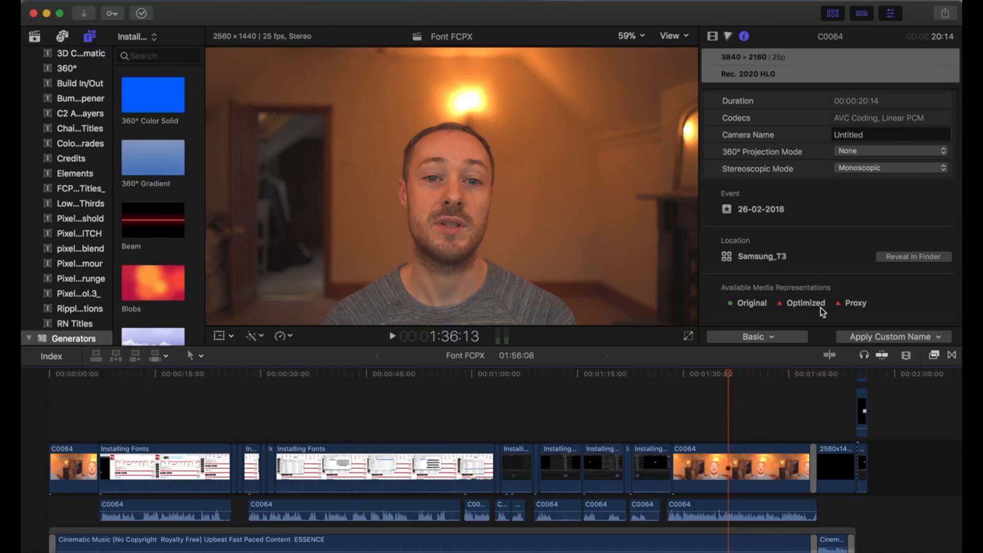
Configure a Master File export with Computer format and H.264 Better Quality codec, then proceed to saving
left_click(944, 12)
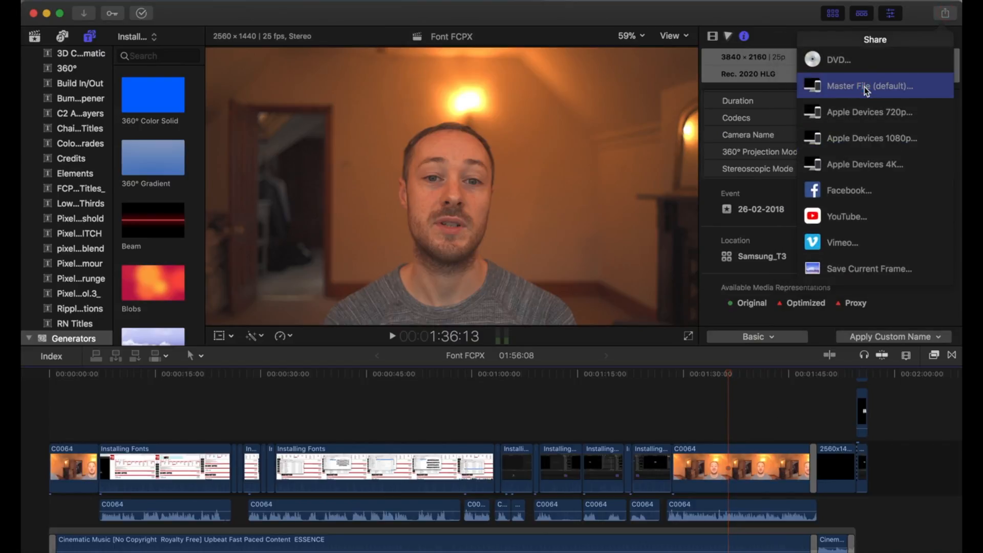
left_click(868, 85)
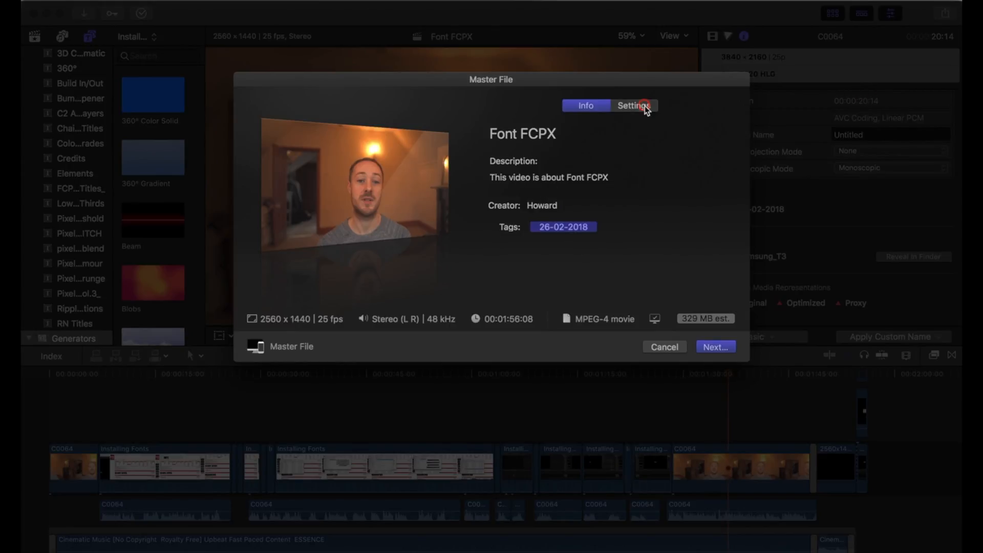
left_click(633, 106)
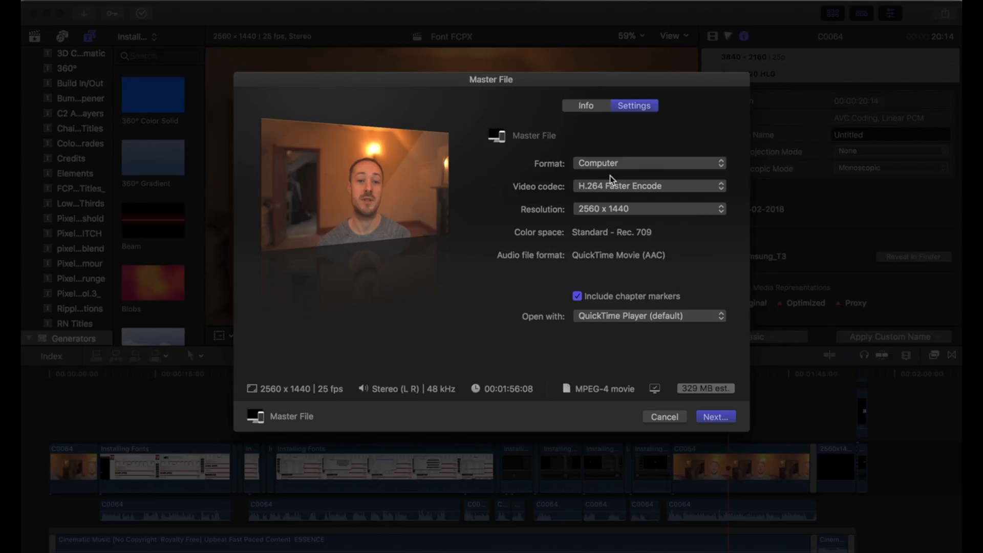
left_click(647, 163)
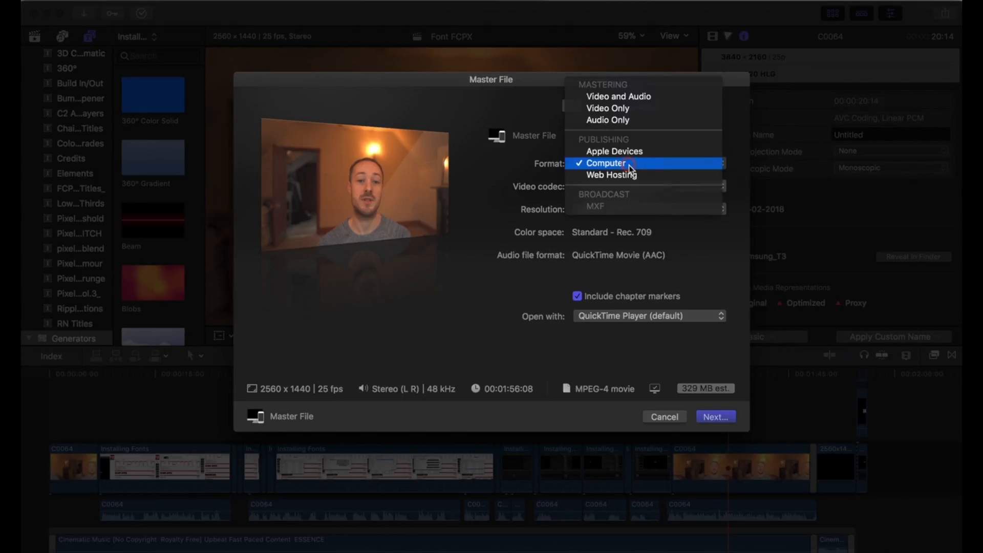
left_click(606, 162)
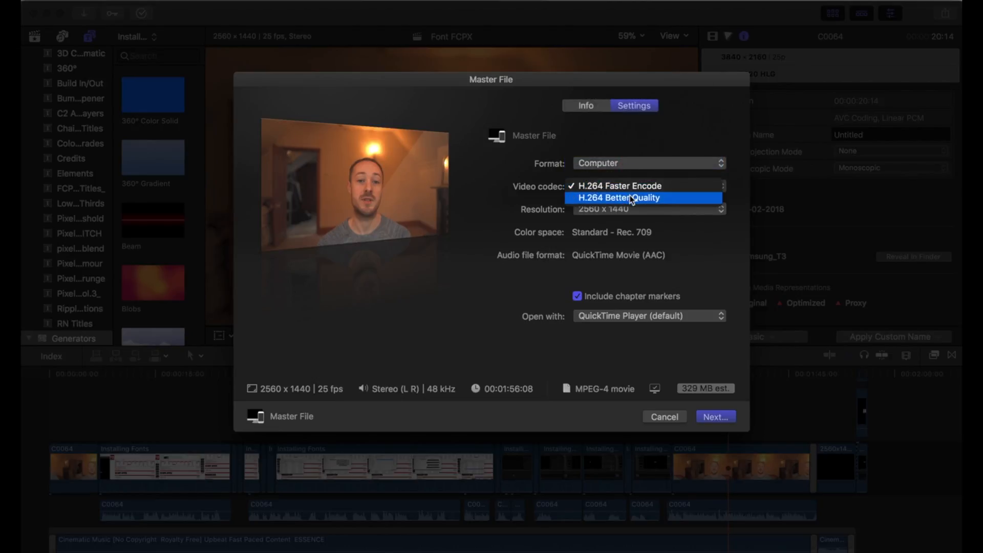
left_click(620, 197)
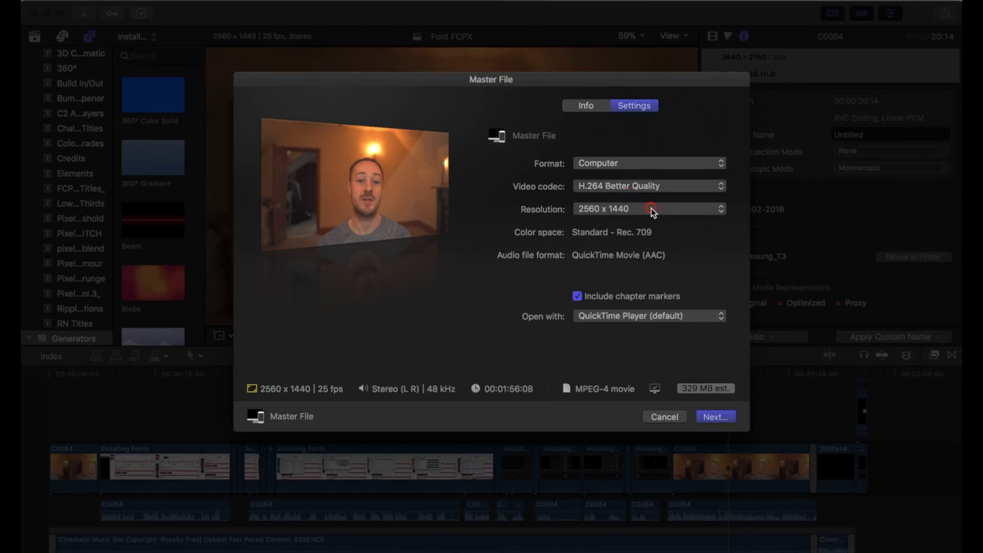
mouse_move(707, 207)
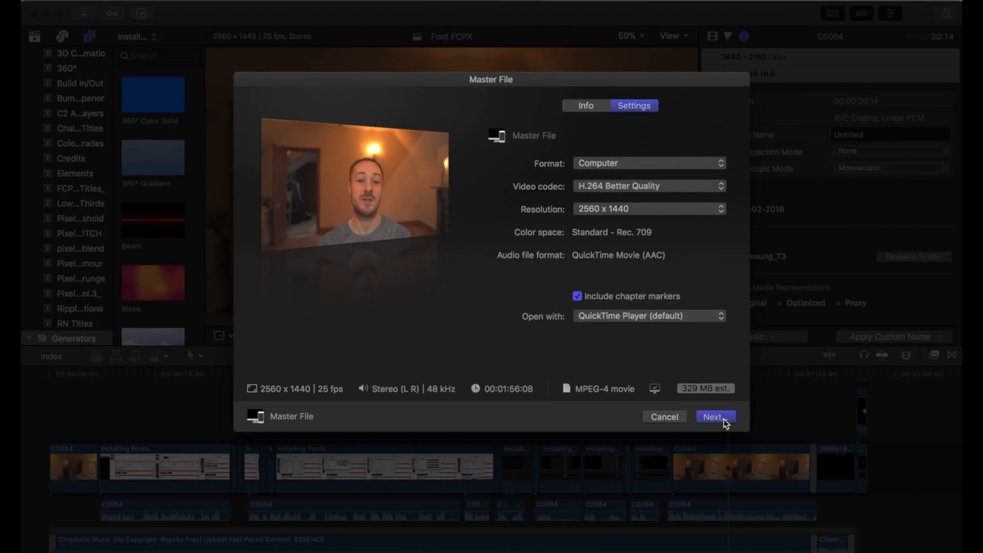
left_click(714, 416)
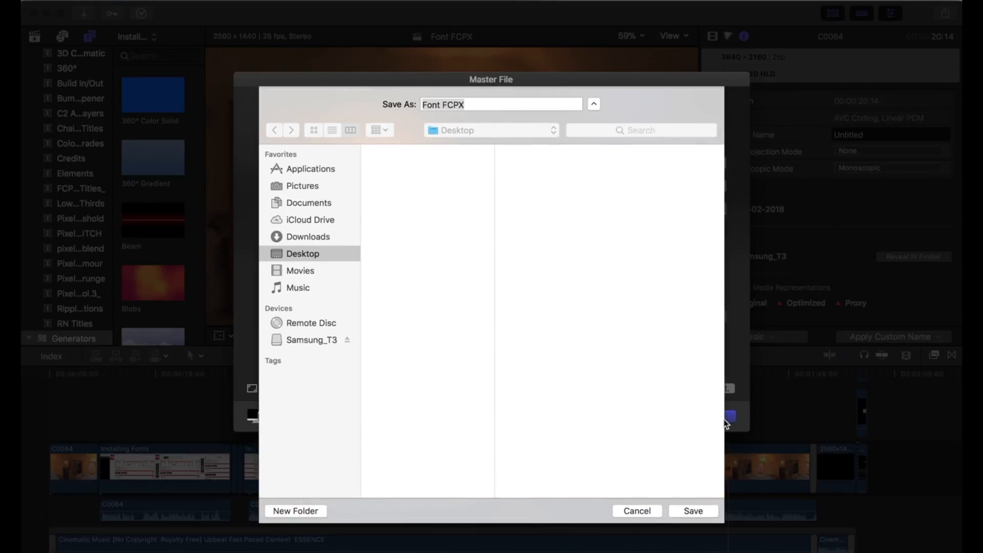